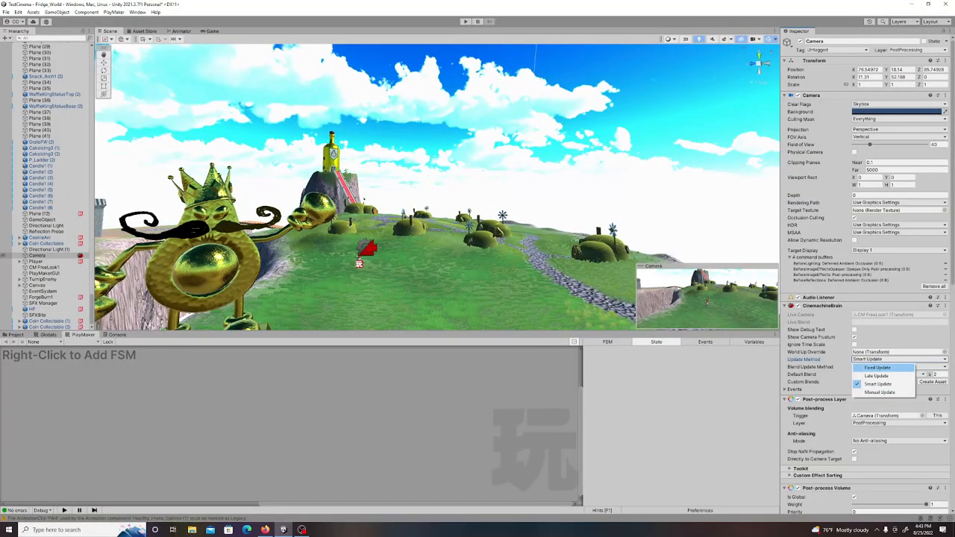
# Play the dessert-plate level maximized to preview the winding chocolate path
pyautogui.click(465, 21)
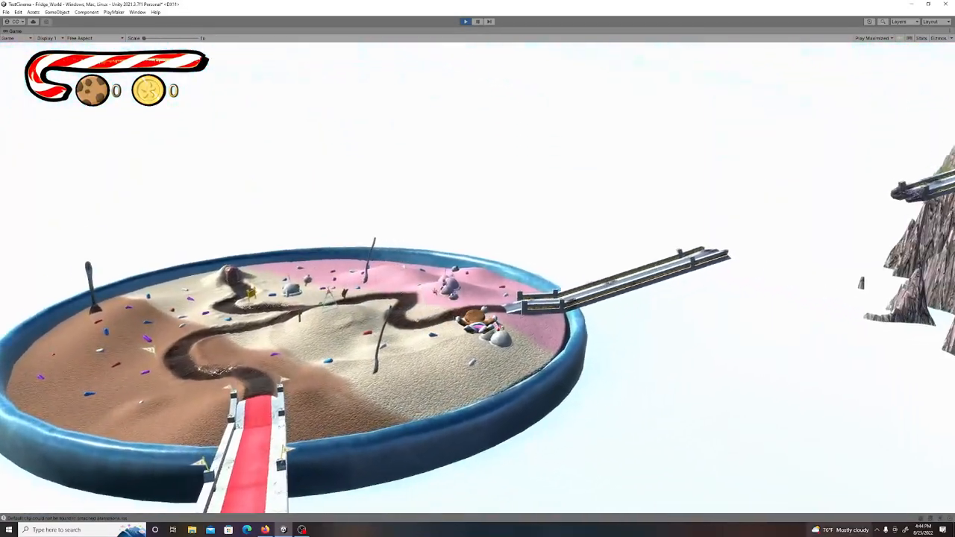
# Exit Play mode and view the PlayMaker globals, including the FWBridges bool
pyautogui.click(110, 31)
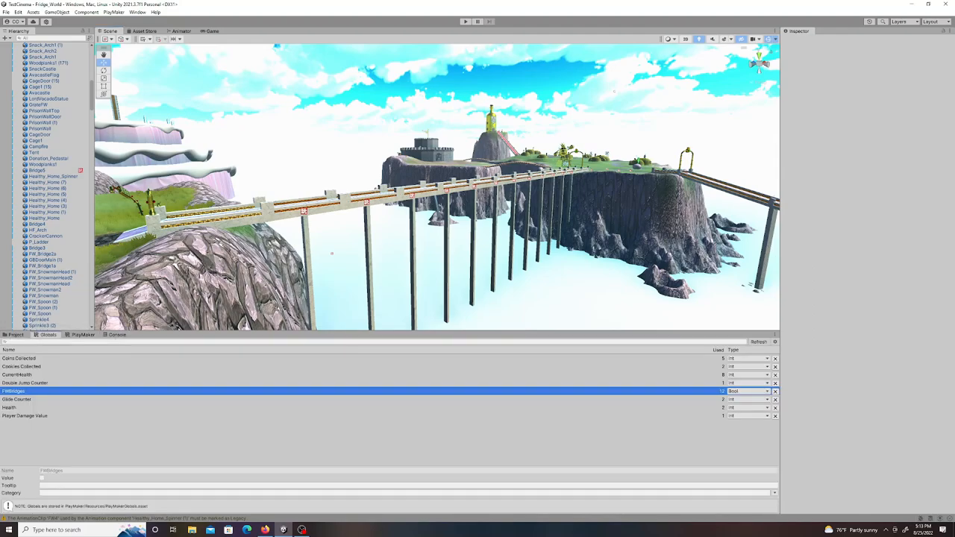
# Play again and walk the gingerbread character across the sandy beach
pyautogui.click(465, 20)
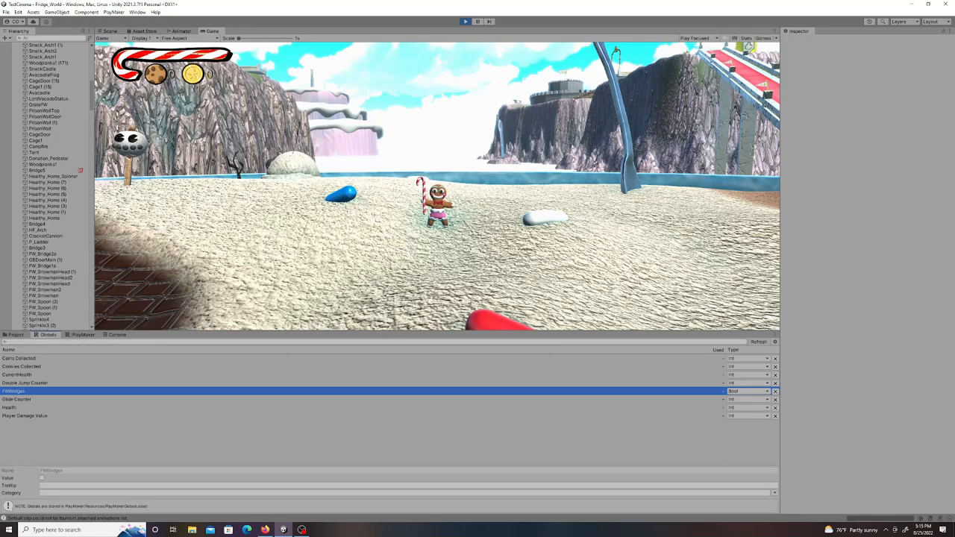
pyautogui.click(42, 478)
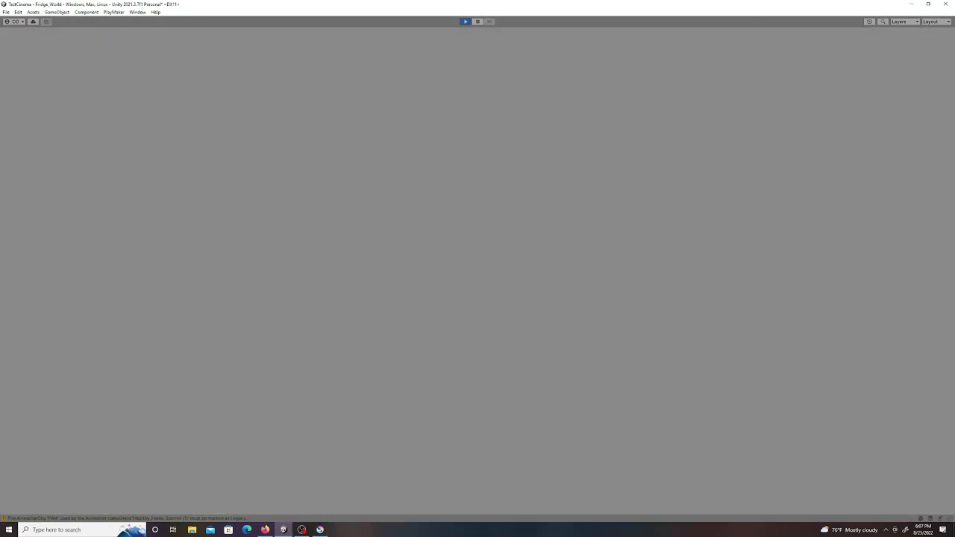
pyautogui.click(464, 20)
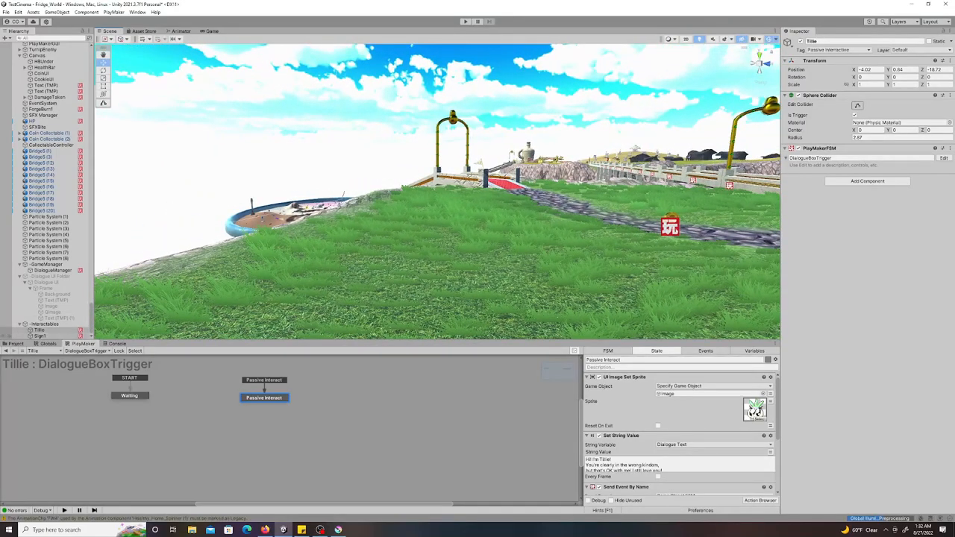
# Play the game and walk up to Tillie to trigger her greeting dialogue
pyautogui.click(34, 331)
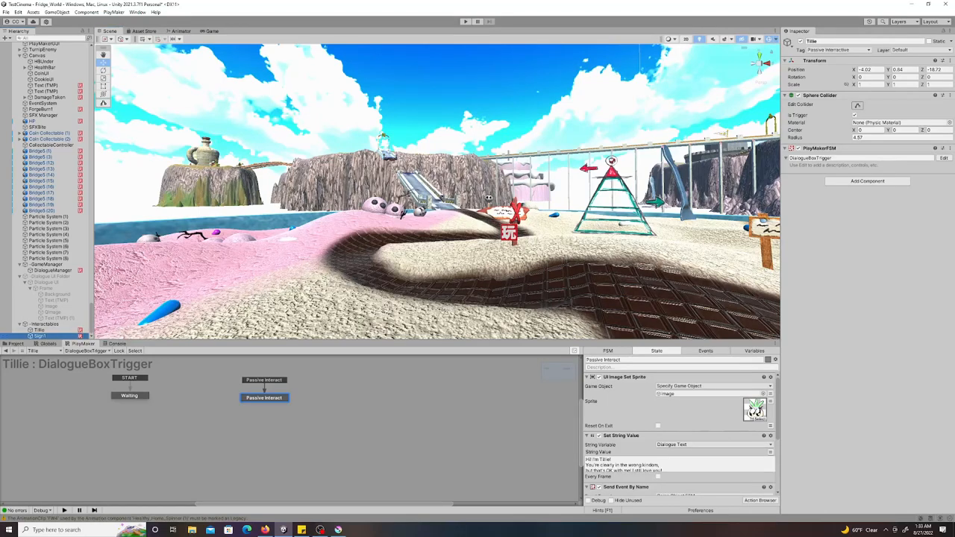
pyautogui.click(465, 21)
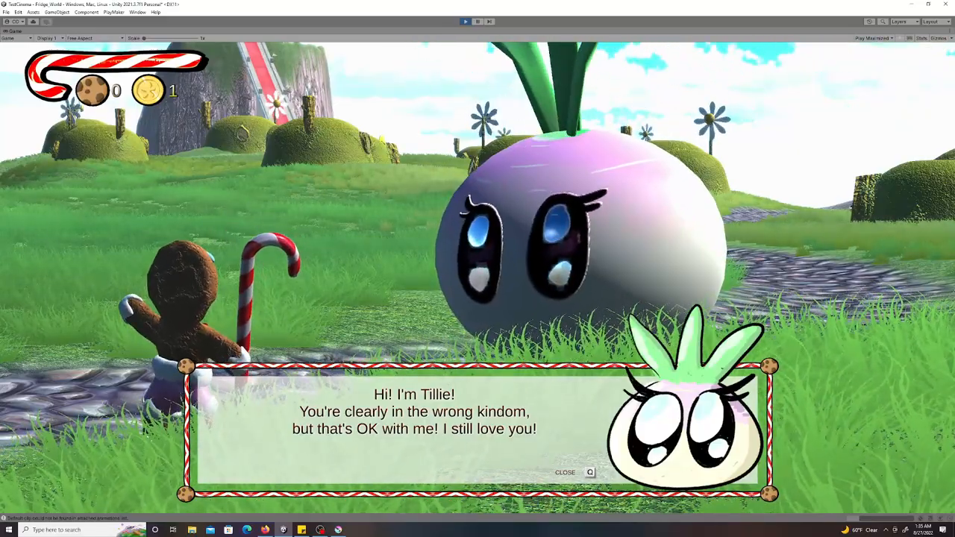
# Route Interact through a Test State to Passive Interact 1 and 2 via Dialogue1/Dialogue2
pyautogui.click(565, 472)
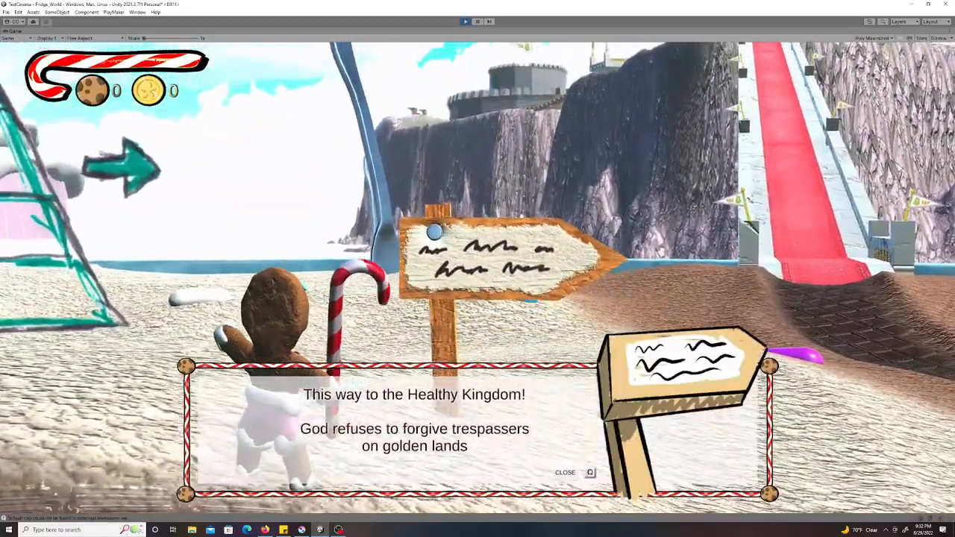
pyautogui.click(565, 472)
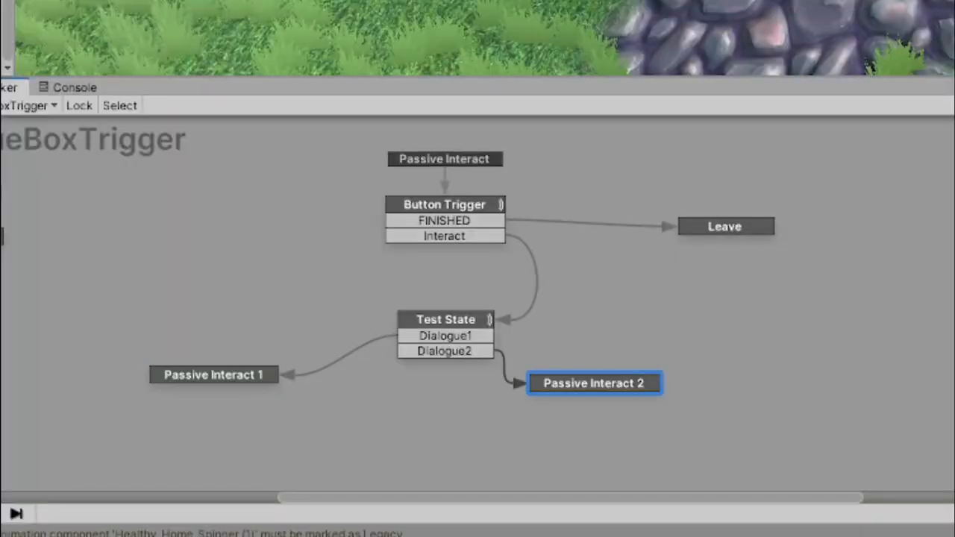
pyautogui.click(464, 21)
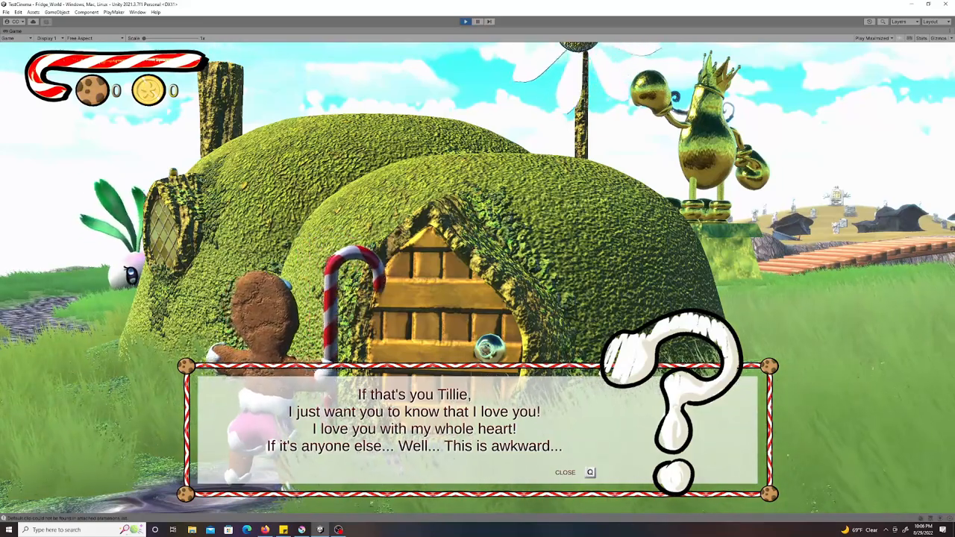
# Read the hut's love message to Tillie and close the dialogue
pyautogui.click(565, 472)
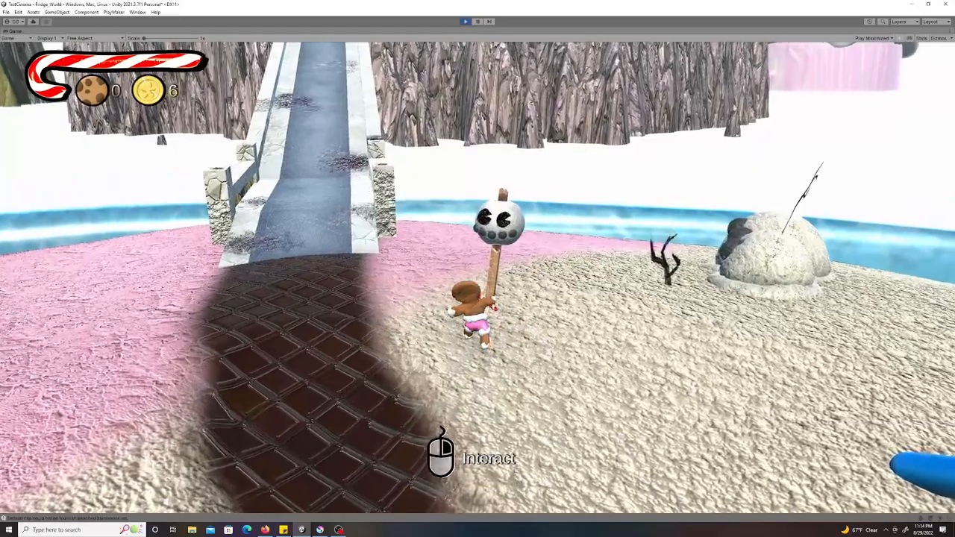
# Talk to the skull signpost and close its remark about killing the ol' girl
pyautogui.click(440, 454)
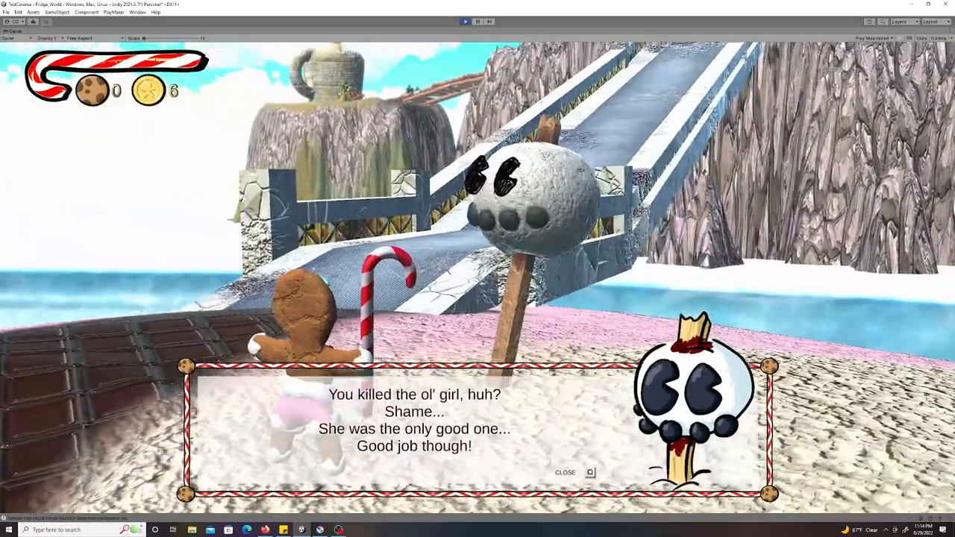
pyautogui.click(565, 473)
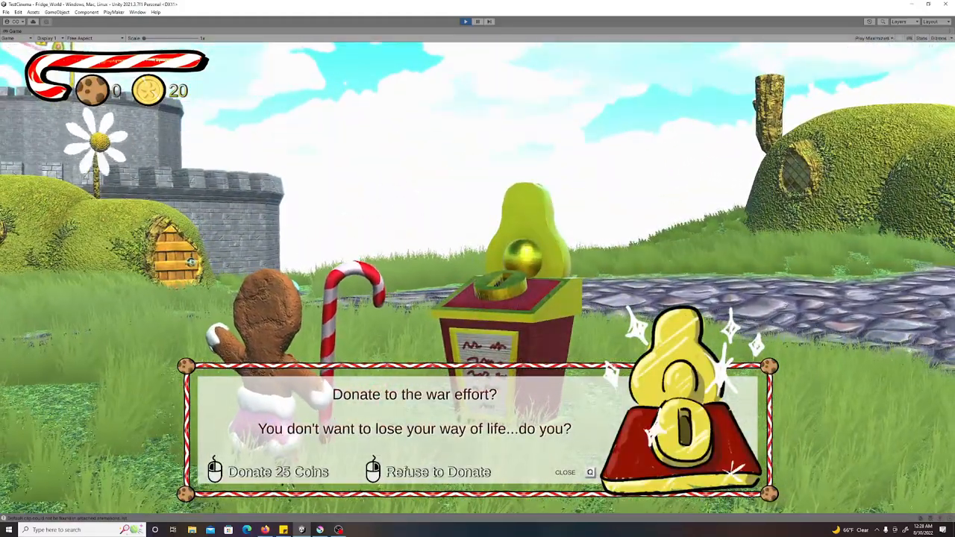
# Refuse to donate at the avocado box and close the 'You should reconsider' reply
pyautogui.click(438, 472)
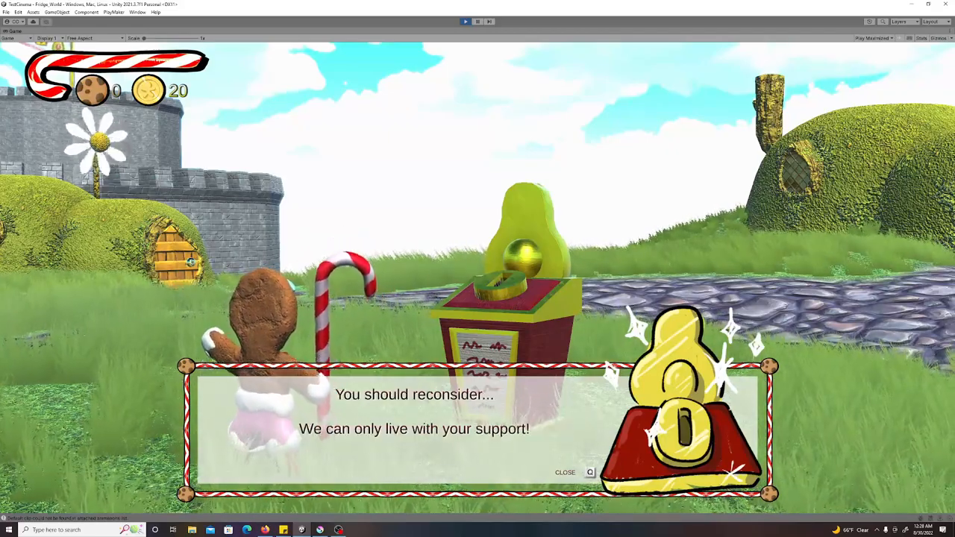
pyautogui.click(565, 473)
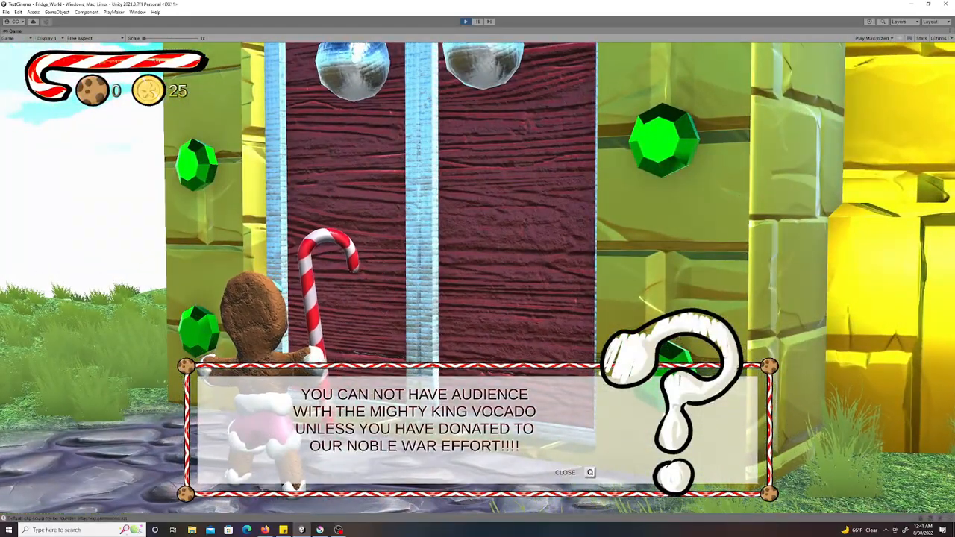
# Close the castle guard's refusal of audience with King Vocado
pyautogui.click(565, 472)
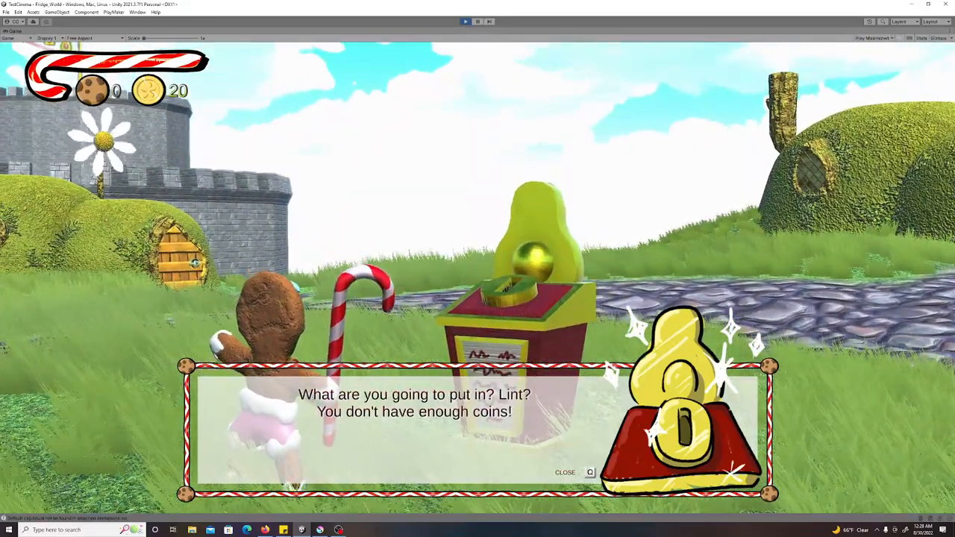
# Close the 'not enough coins' message, then donate and close the king's thank-you
pyautogui.click(564, 472)
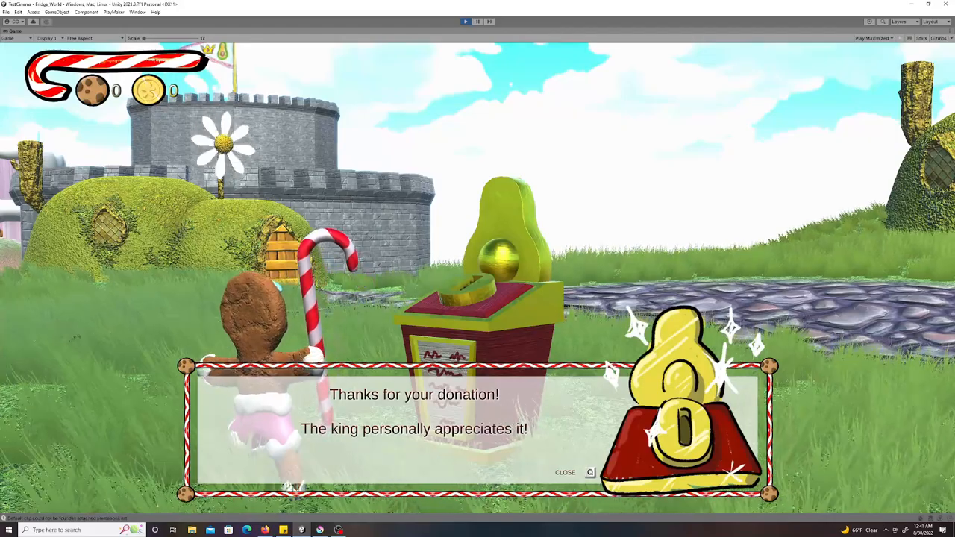
pyautogui.click(564, 472)
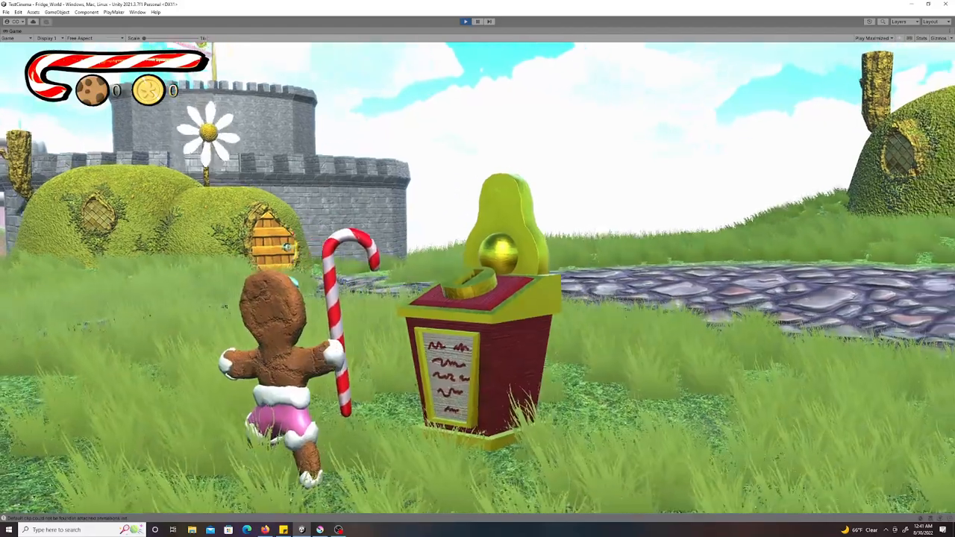